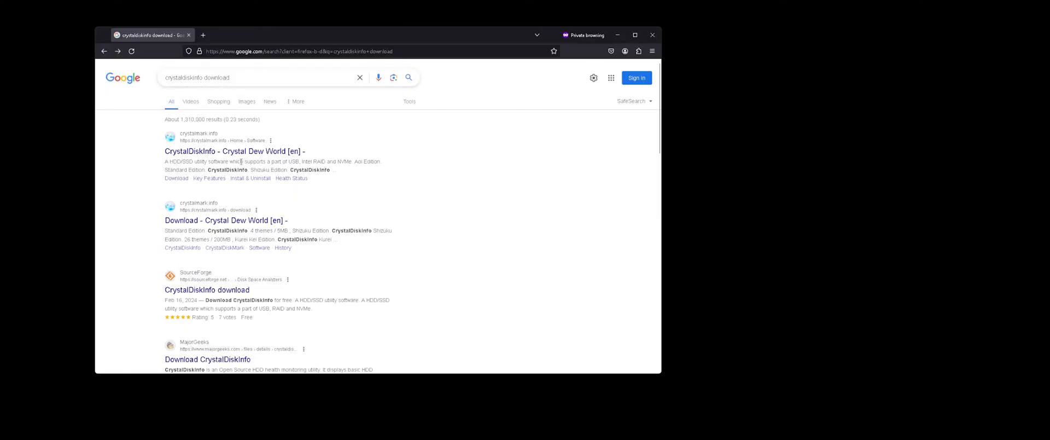
Open the 'Download - Crystal Dew World [en]' result from the 'crystaldiskinfo download' search
{"action": "left_click", "coordinate": [234, 151]}
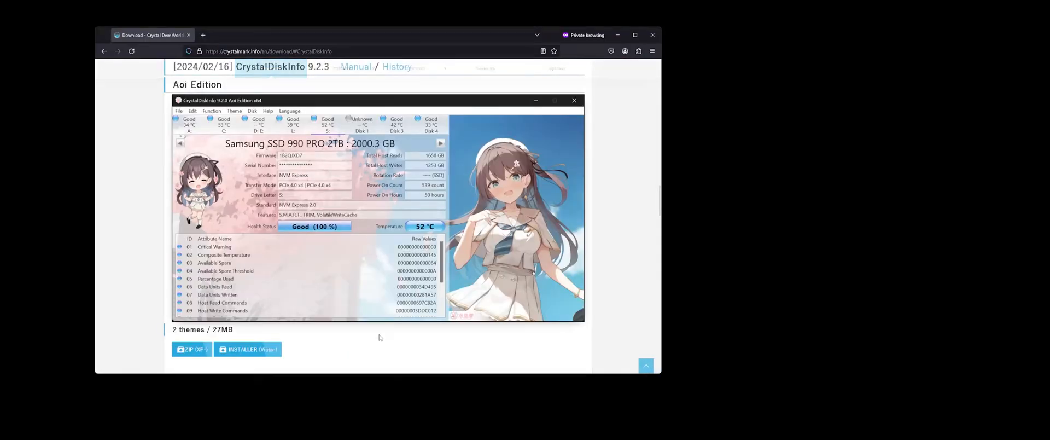
Scroll down the Crystal Dew World download page toward the installer editions
{"action": "scroll", "scroll_direction": "down", "scroll_amount": 3}
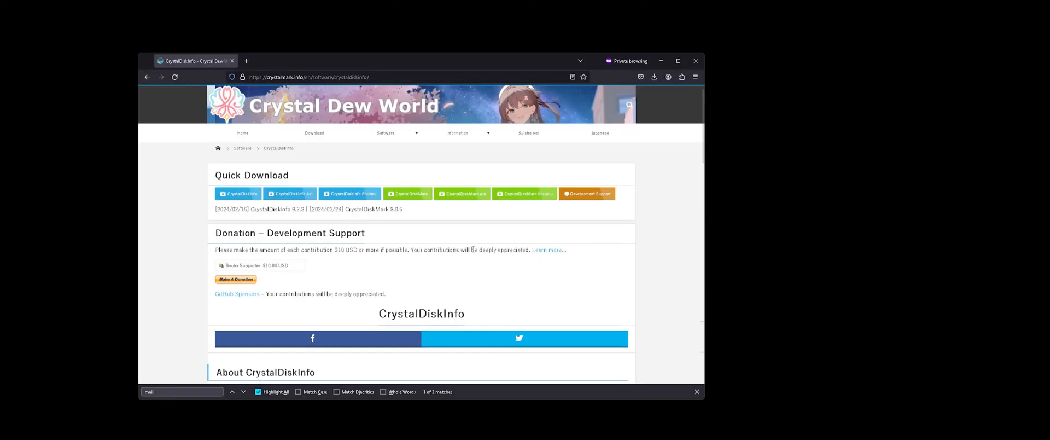
{"action": "mouse_move", "coordinate": [430, 269]}
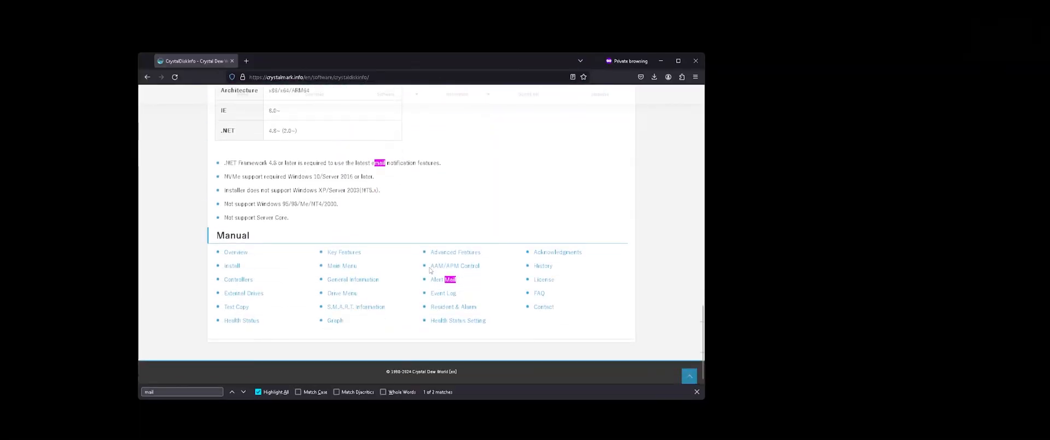
{"action": "mouse_move", "coordinate": [445, 279]}
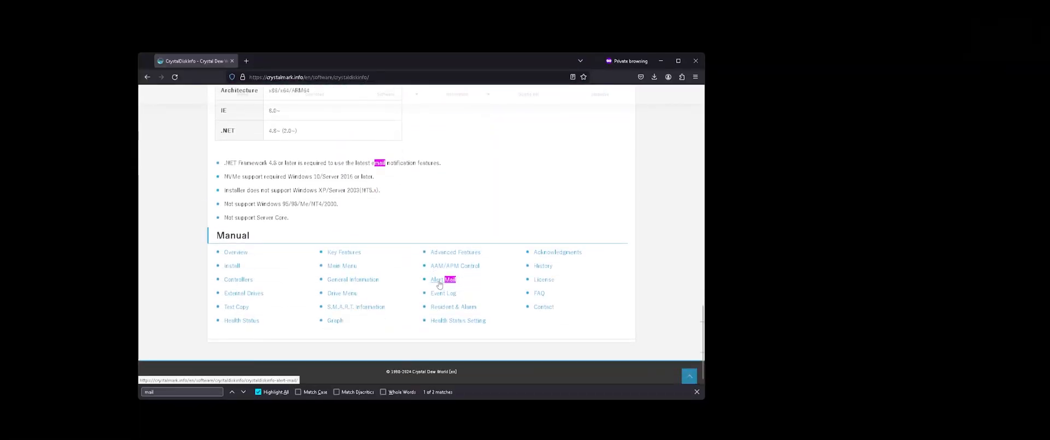
Open the Alert Mail manual page and scroll to its Setting Example table
{"action": "left_click", "coordinate": [444, 278]}
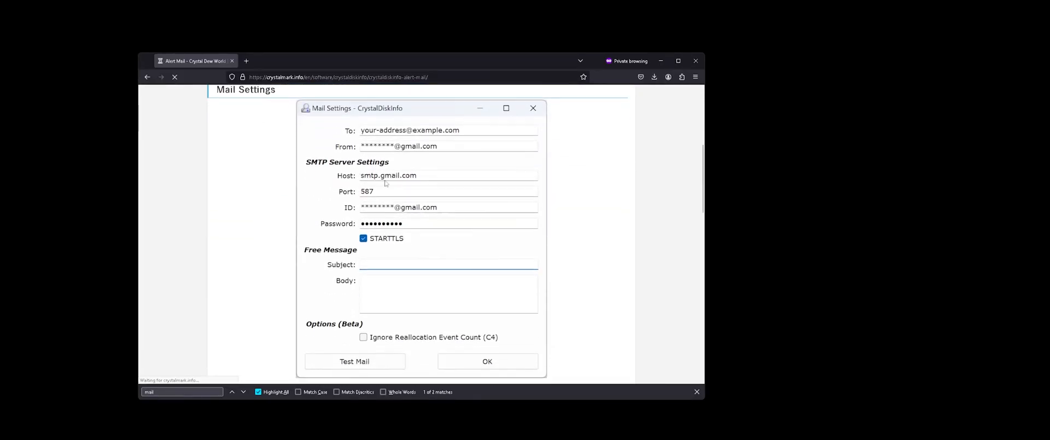
{"action": "scroll", "scroll_direction": "down", "scroll_amount": 3}
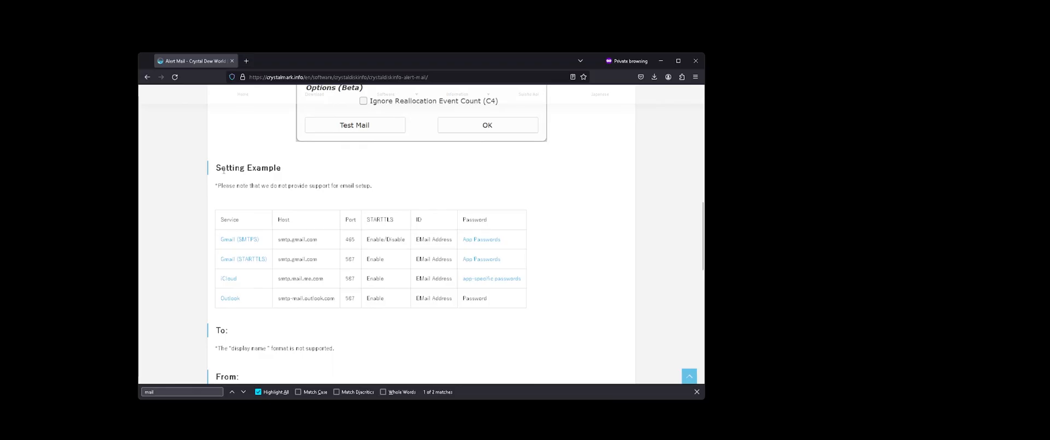
{"action": "mouse_move", "coordinate": [239, 280]}
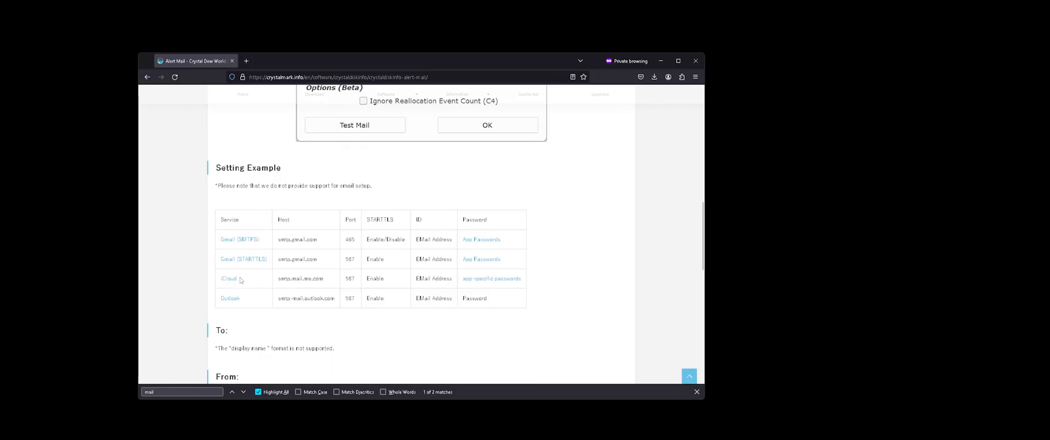
{"action": "mouse_move", "coordinate": [256, 305]}
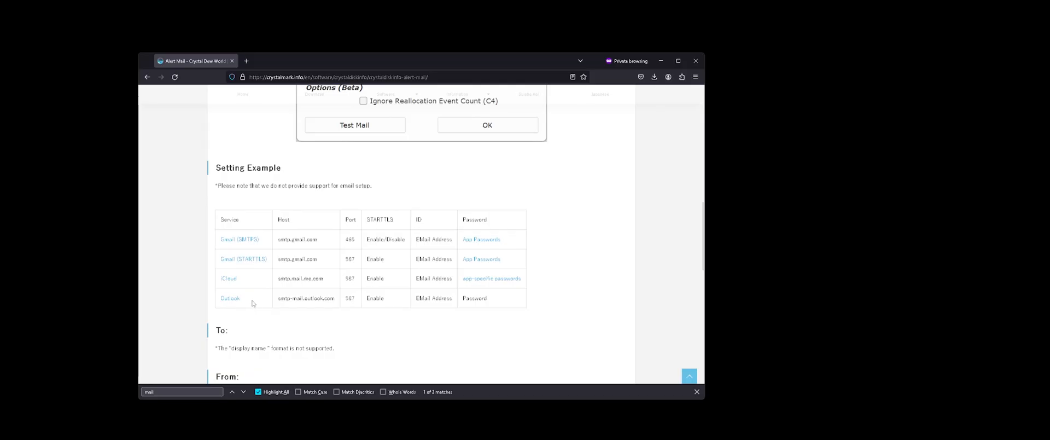
{"action": "mouse_move", "coordinate": [412, 303]}
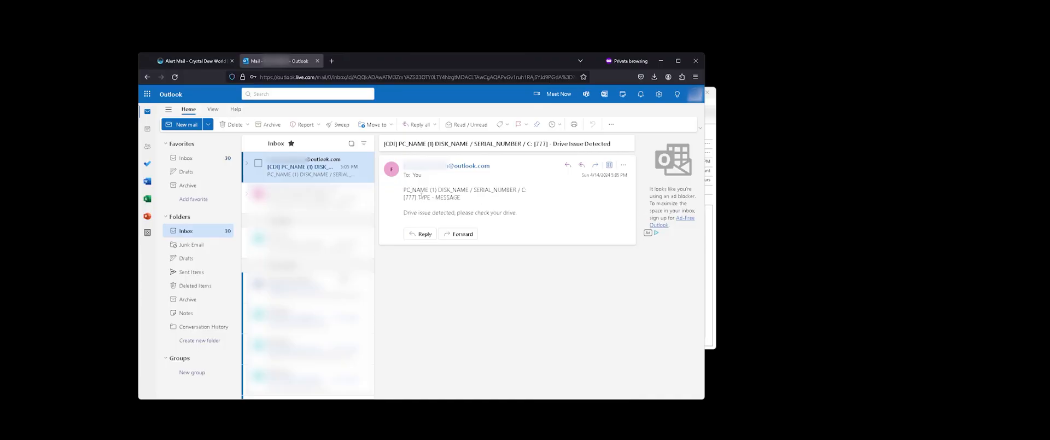
{"action": "mouse_move", "coordinate": [521, 200]}
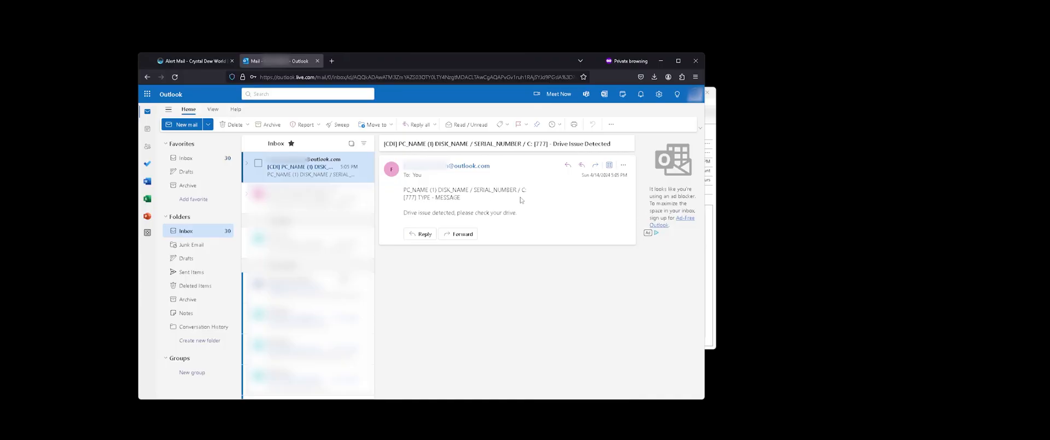
{"action": "mouse_move", "coordinate": [434, 222]}
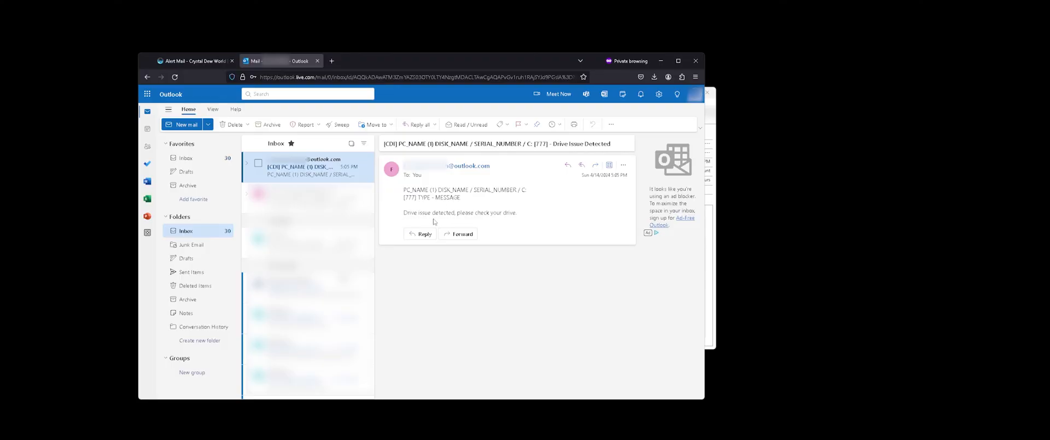
{"action": "mouse_move", "coordinate": [504, 225]}
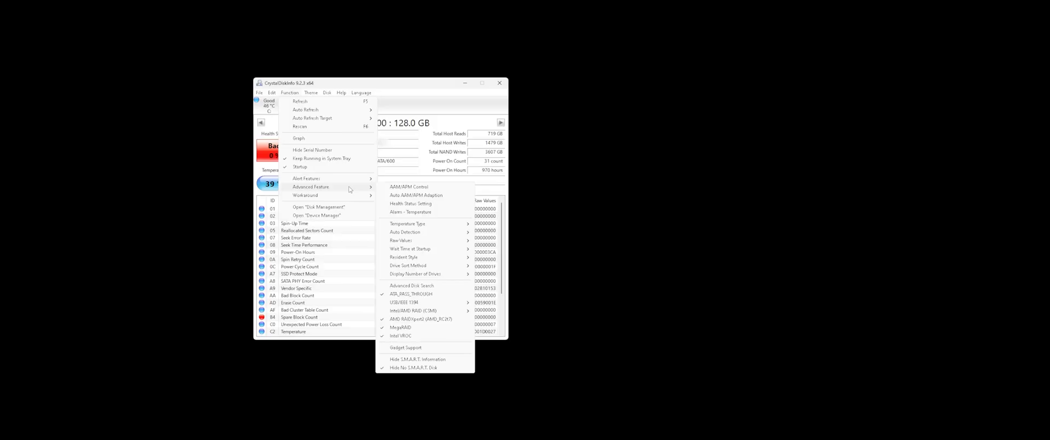
{"action": "mouse_move", "coordinate": [349, 188]}
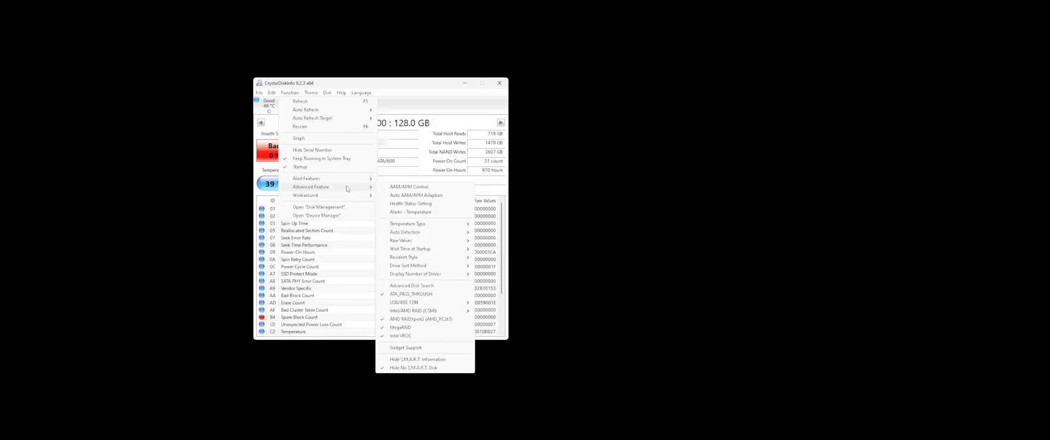